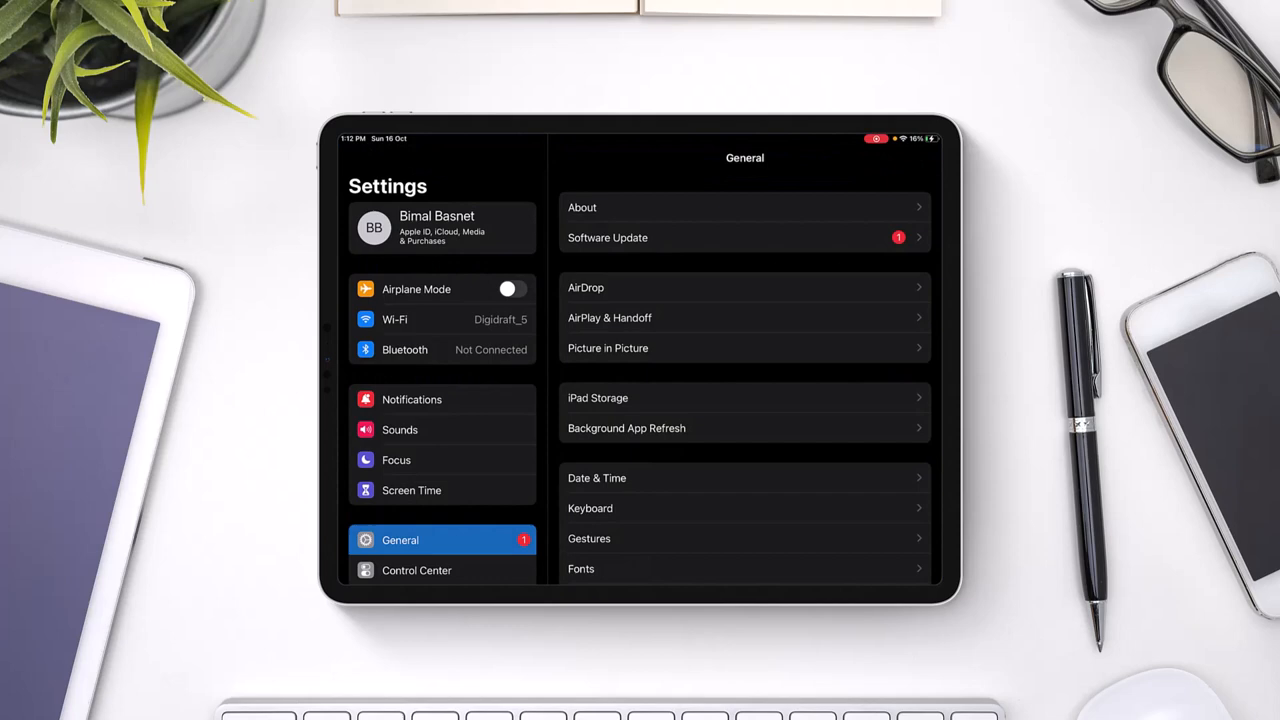
- Confirm Smart Invert, Classic Invert and Color Filters are off under Accessibility's Display & Text Size
{"action": "scroll", "scroll_direction": "down", "scroll_amount": 3}
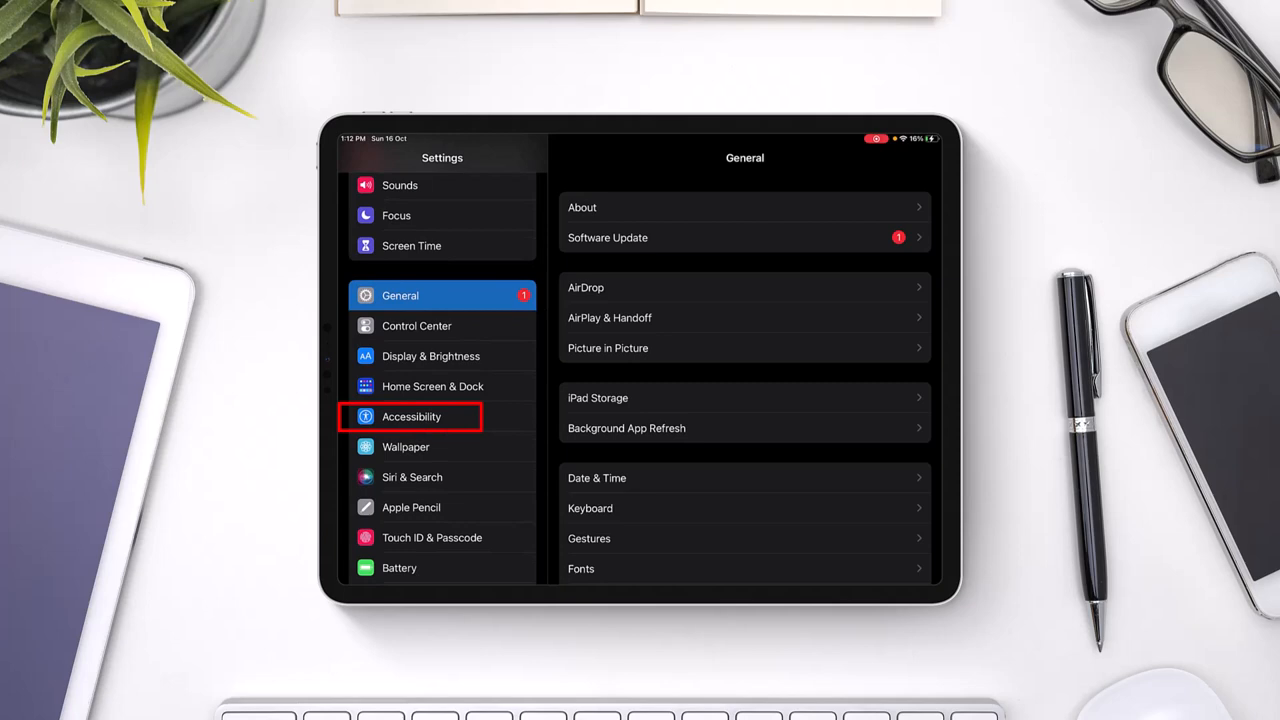
{"action": "left_click", "coordinate": [411, 416]}
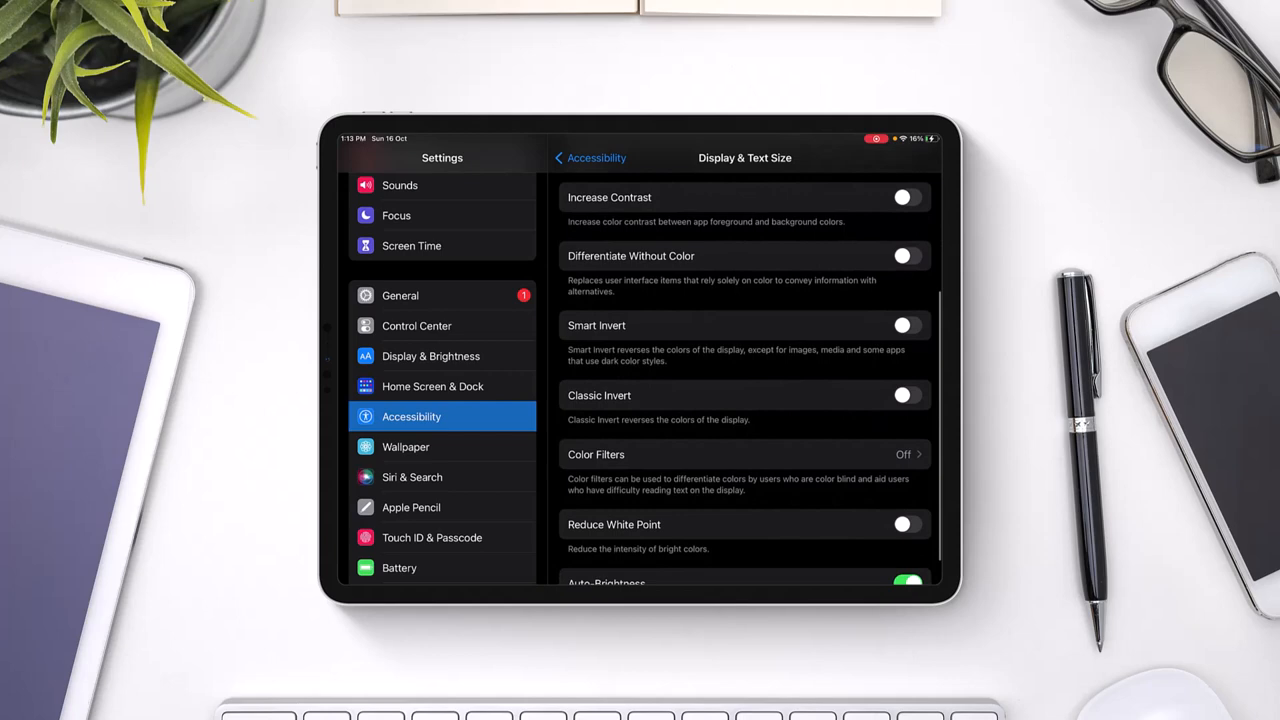
{"action": "left_click", "coordinate": [744, 454]}
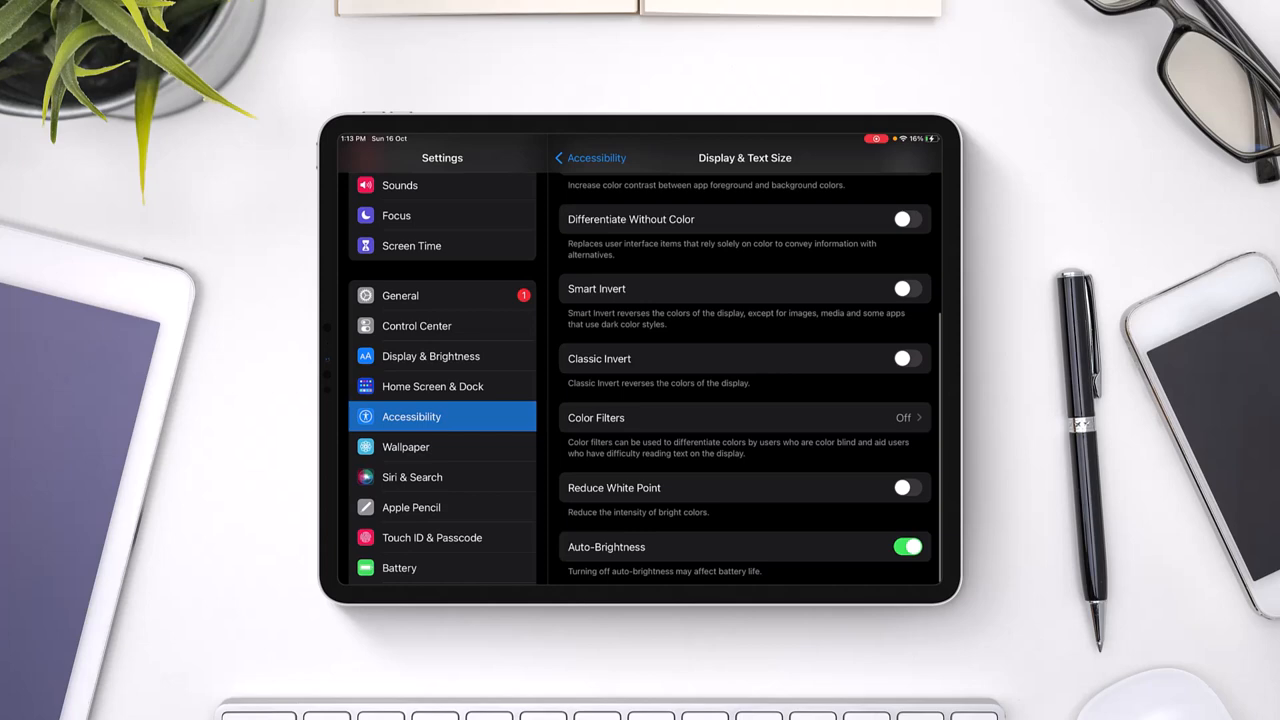
{"action": "left_click", "coordinate": [906, 358]}
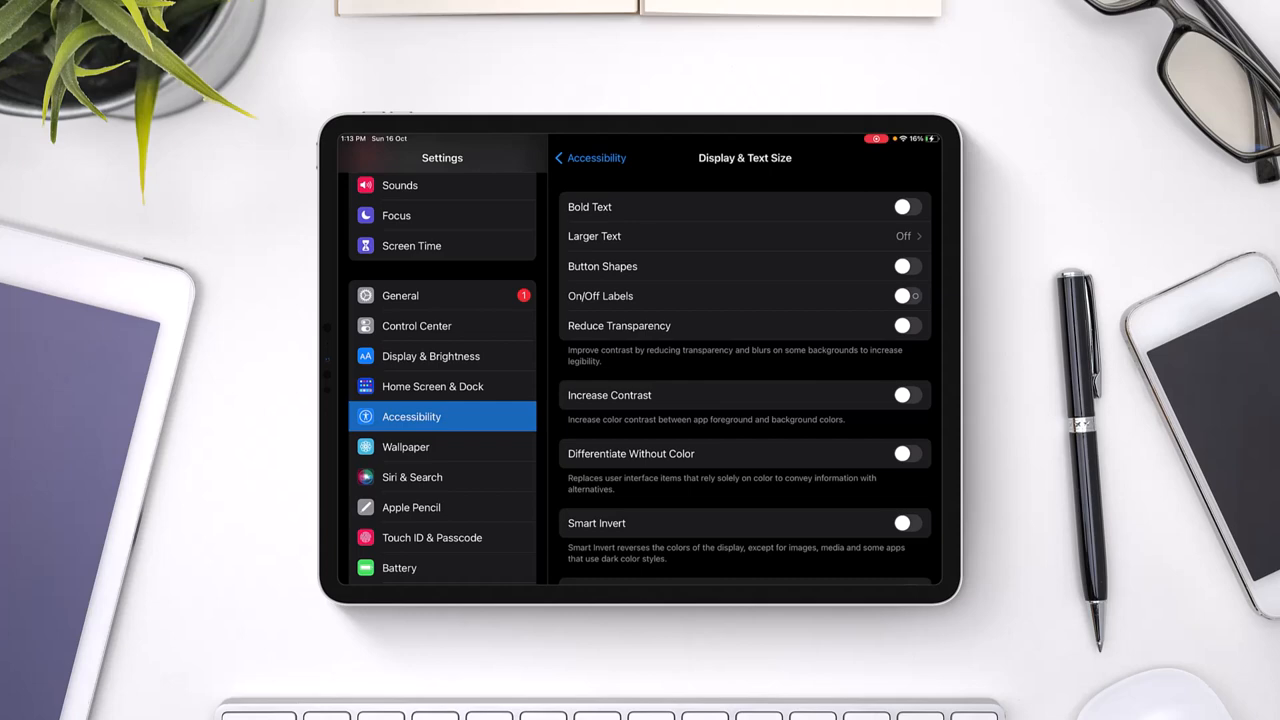
{"action": "left_click", "coordinate": [590, 157]}
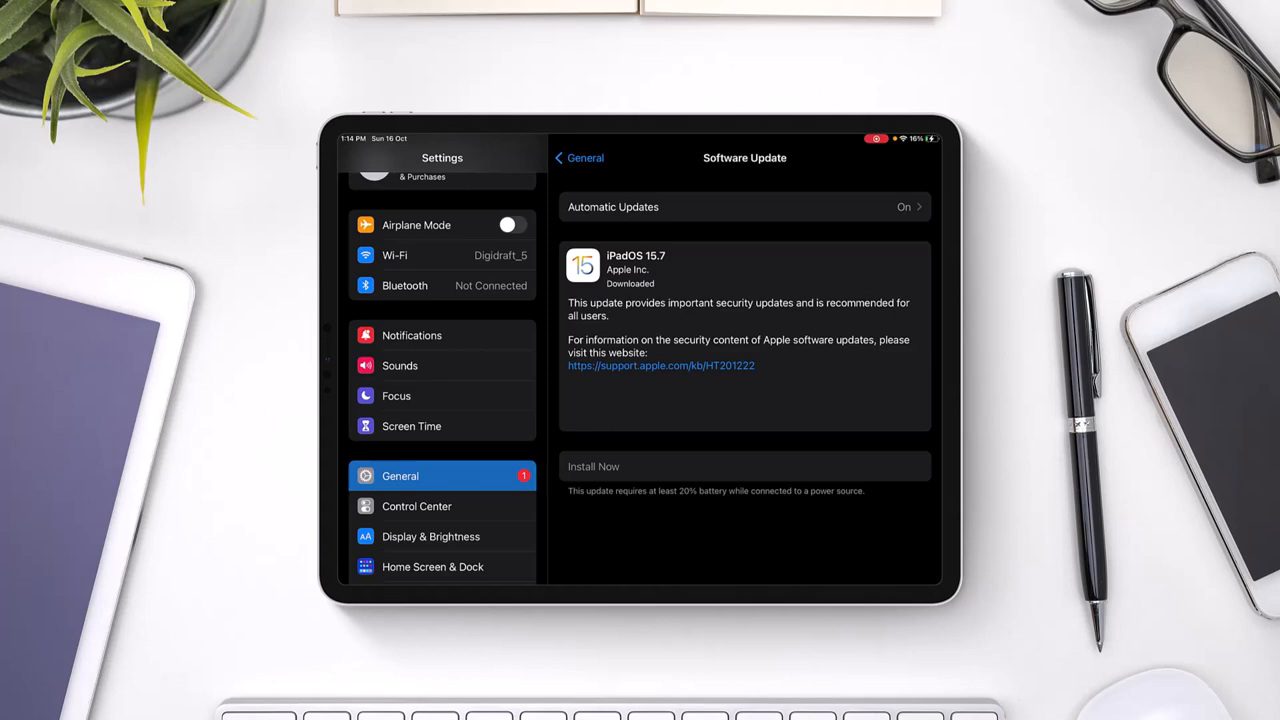
- View the downloaded iPadOS 15.7 update, then return to the General list
{"action": "left_click", "coordinate": [578, 157]}
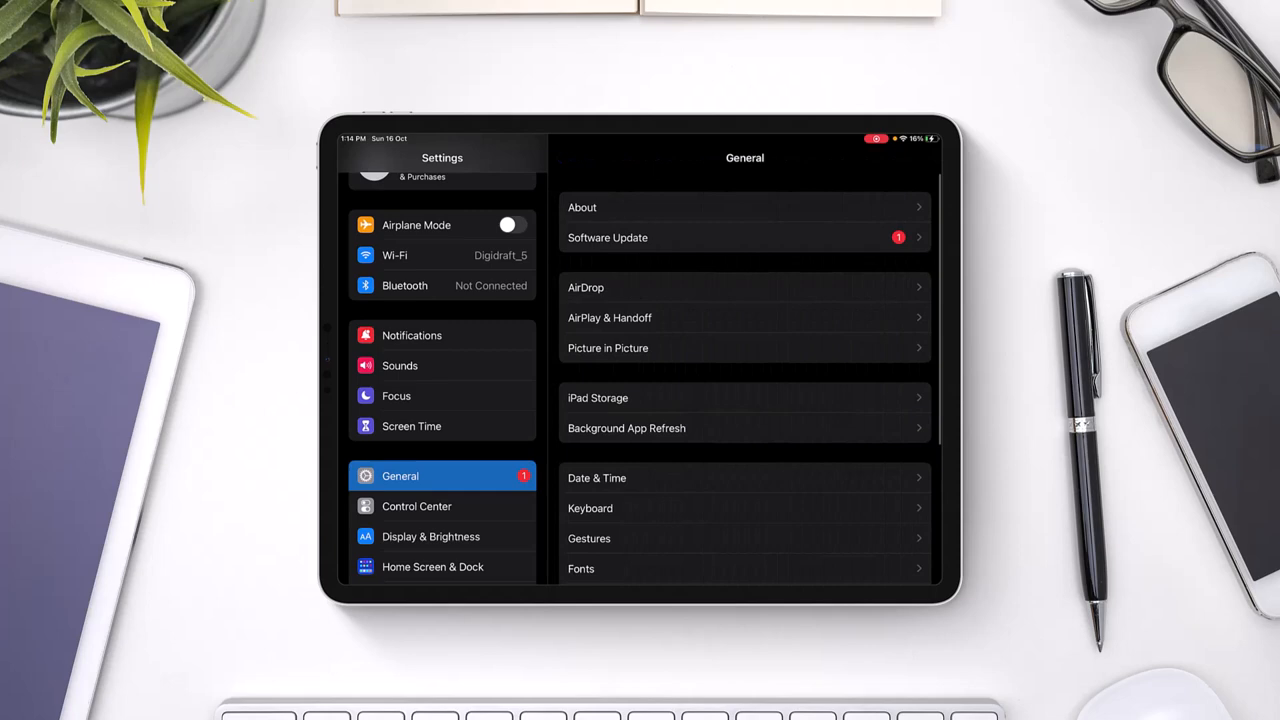
- Scroll down the General list to reach Transfer or Reset iPad
{"action": "scroll", "scroll_direction": "down", "scroll_amount": 3}
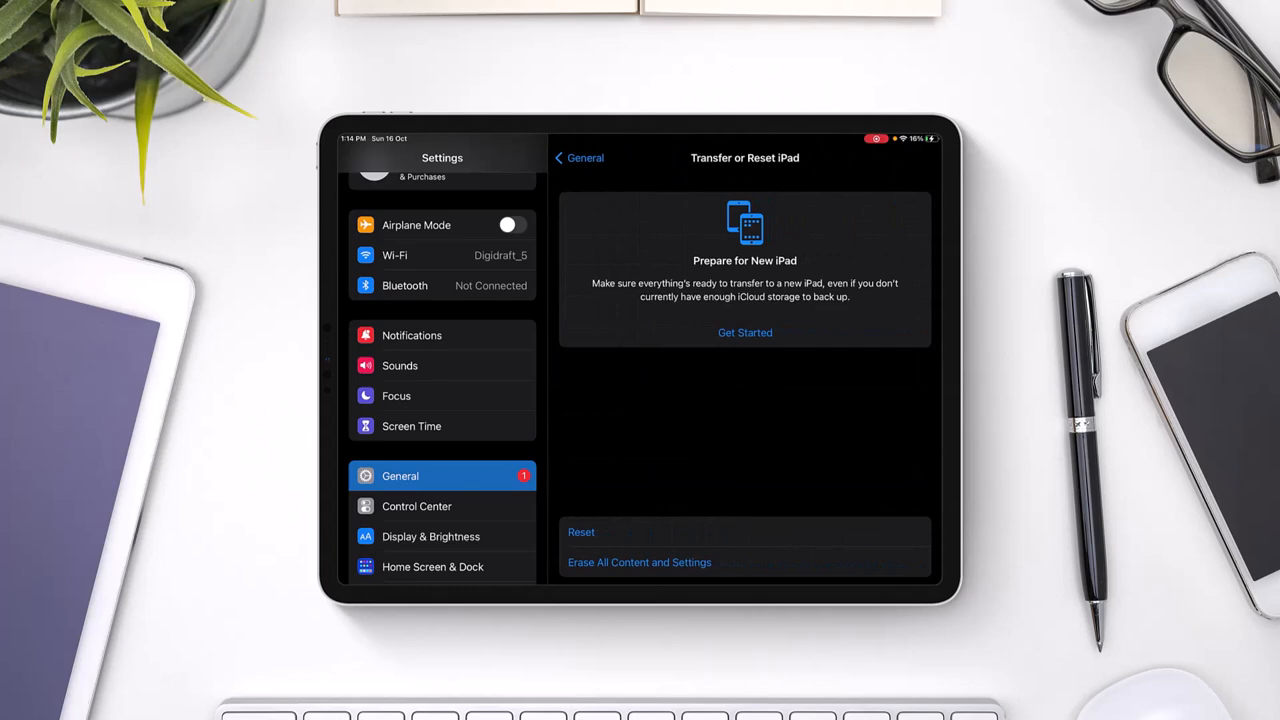
- Show the Reset menu with Reset All Settings, dismiss it without resetting, and return to General
{"action": "left_click", "coordinate": [581, 531]}
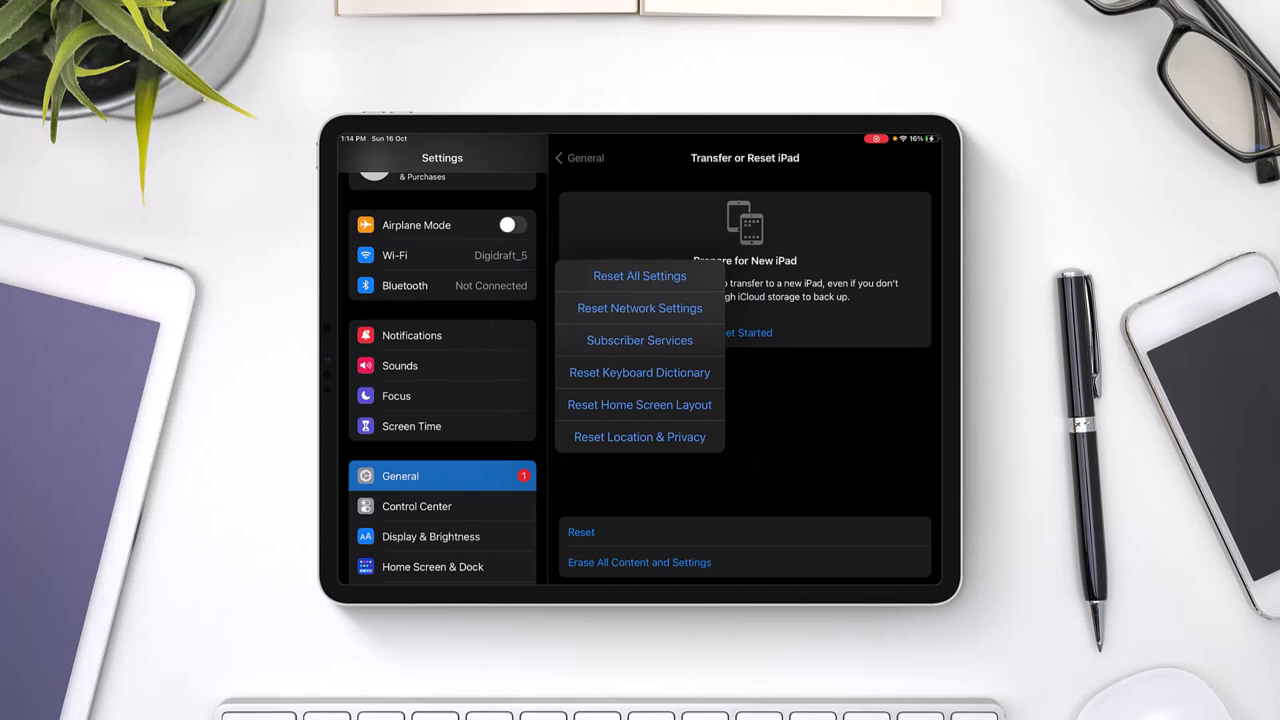
{"action": "left_click", "coordinate": [639, 276]}
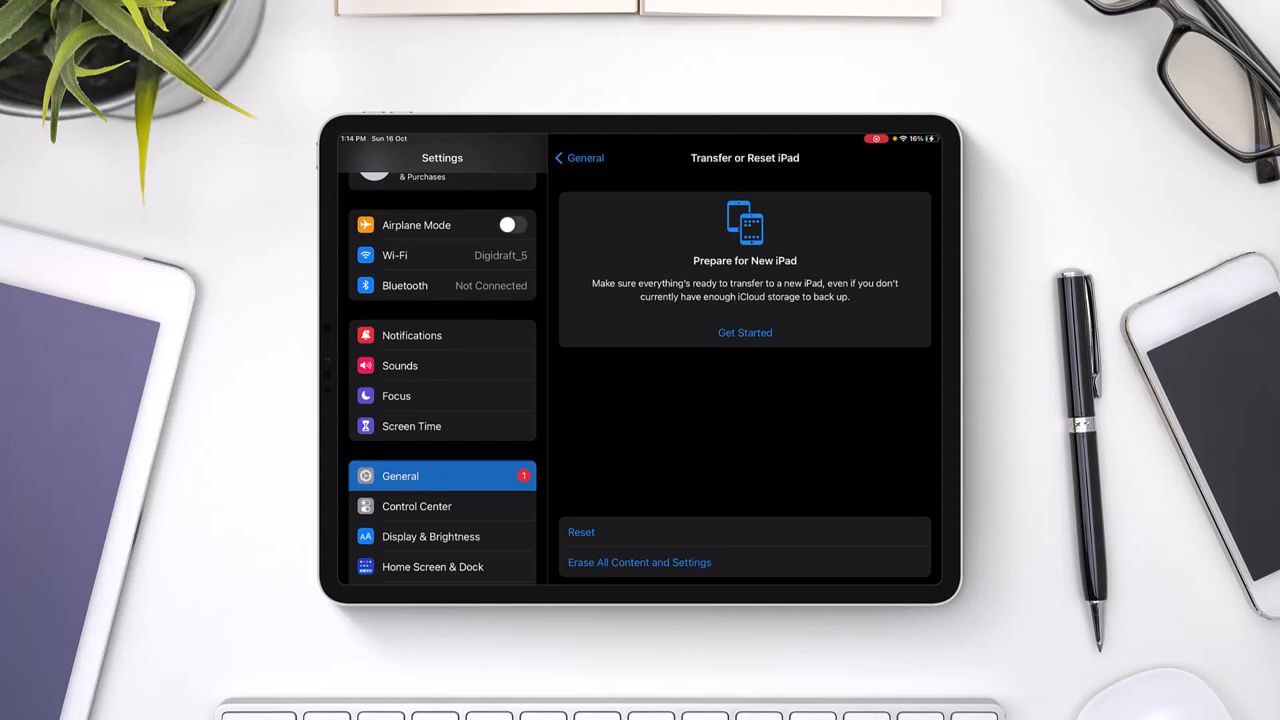
{"action": "left_click", "coordinate": [578, 157]}
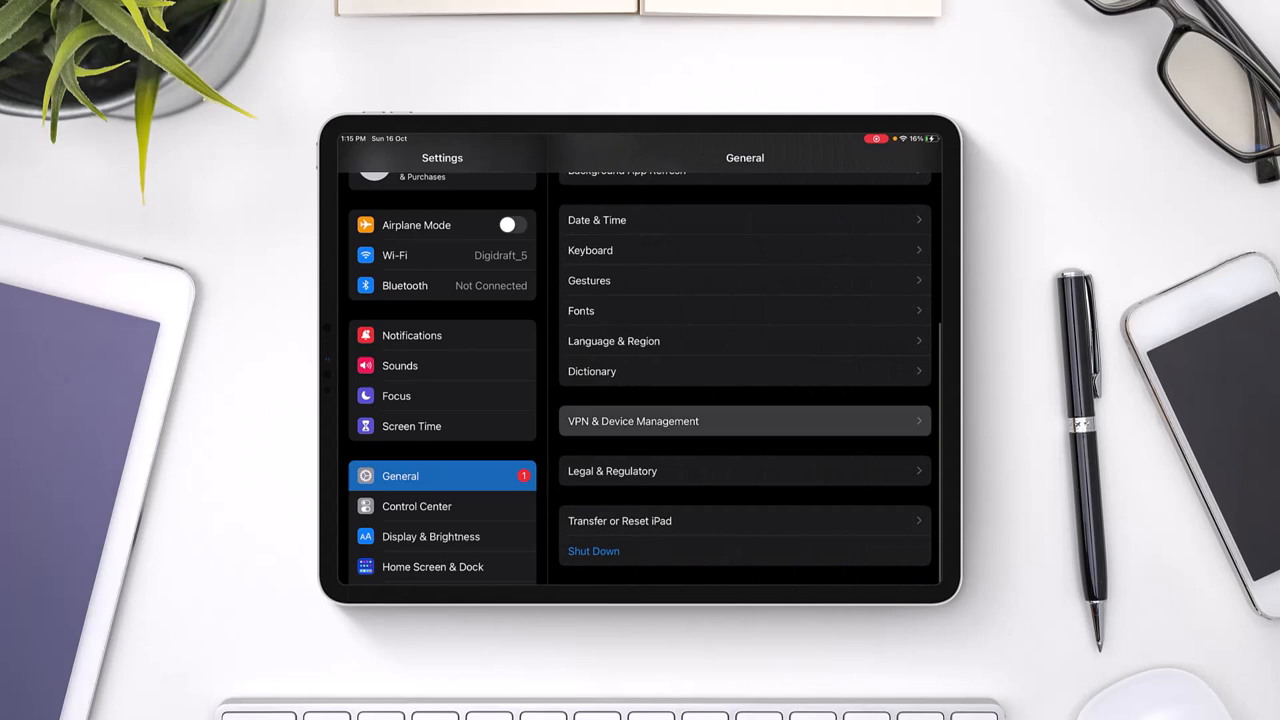